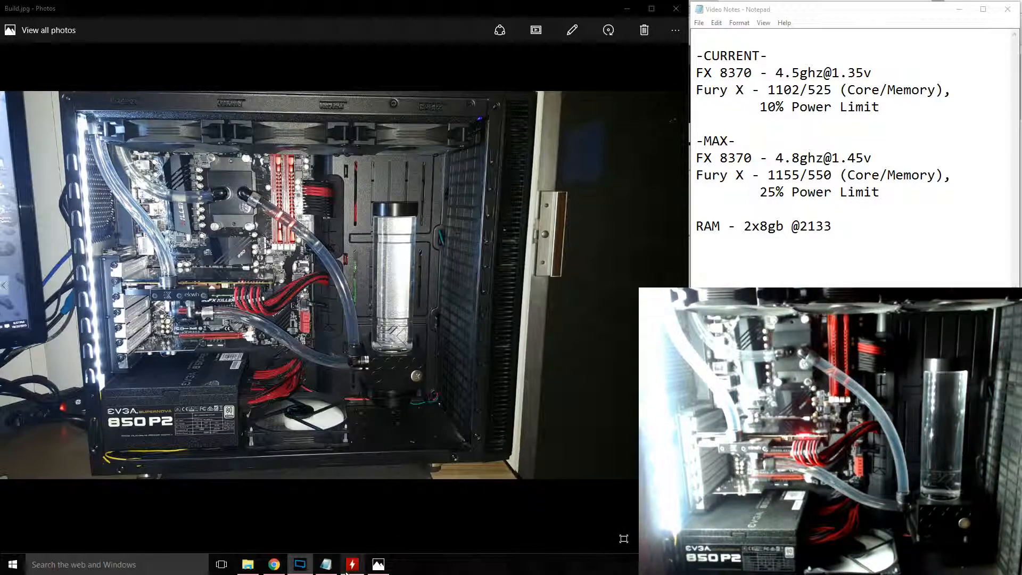
# Bring Chrome forward from the build photo to show the AMD FX-8370 processor listing
pyautogui.click(273, 564)
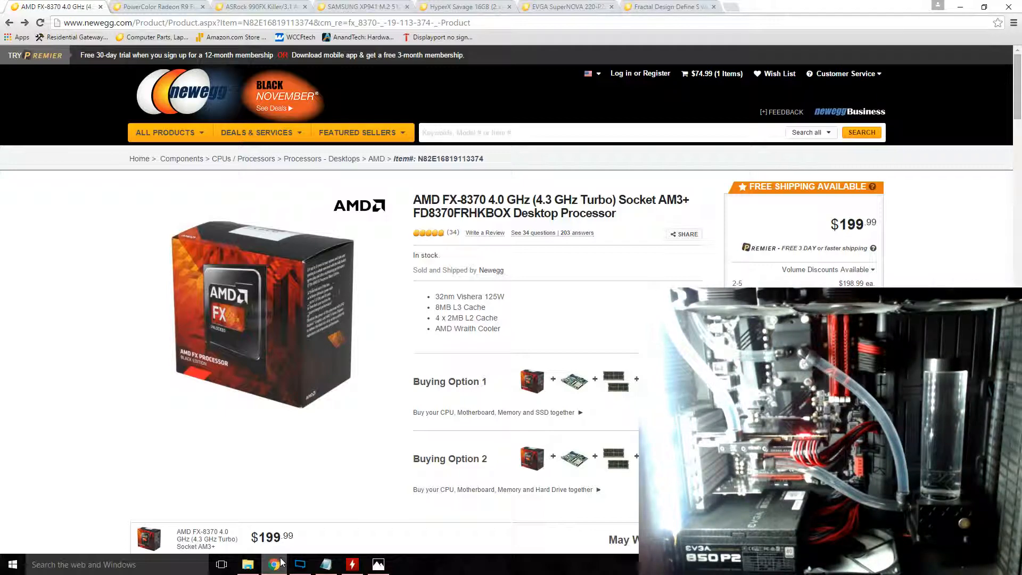
# Switch to the PowerColor Radeon R9 Fury X listing at $649.99
pyautogui.click(156, 7)
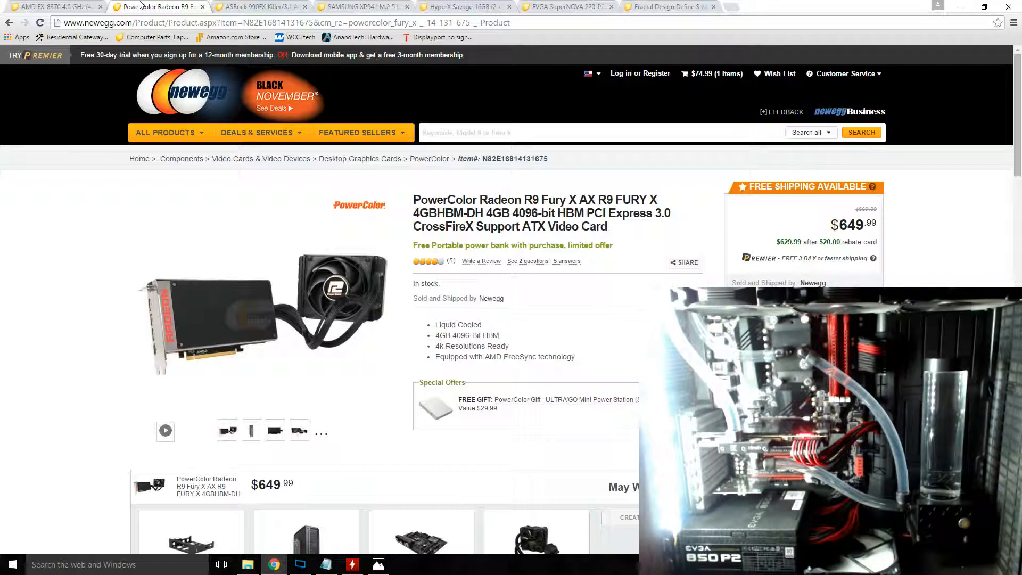
# Switch to the ASRock 990FX Killer/3.1 motherboard listing at $164.99
pyautogui.click(261, 7)
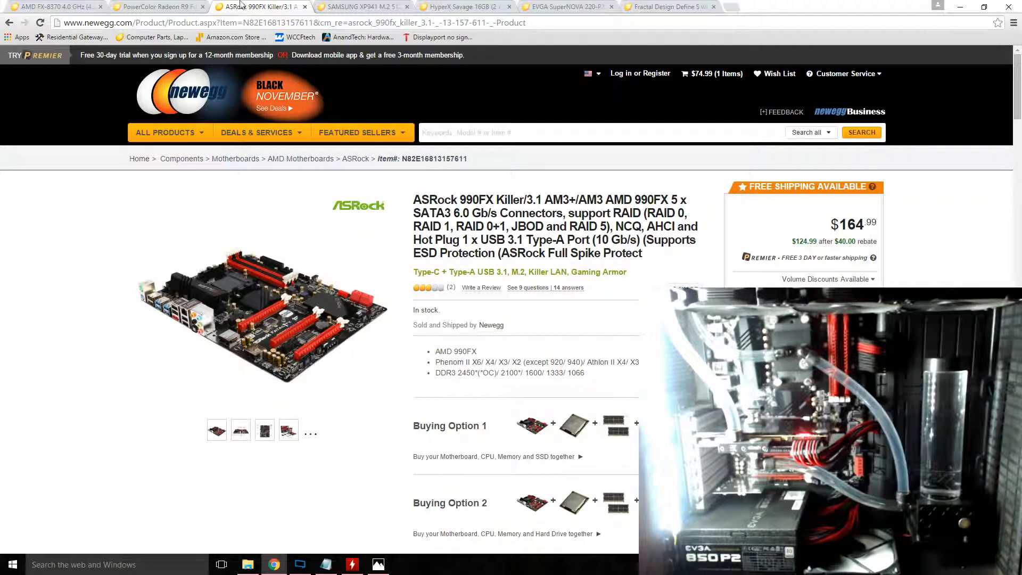
# Switch to the Samsung XP941 512GB M.2 SSD listing at $499.48
pyautogui.click(359, 6)
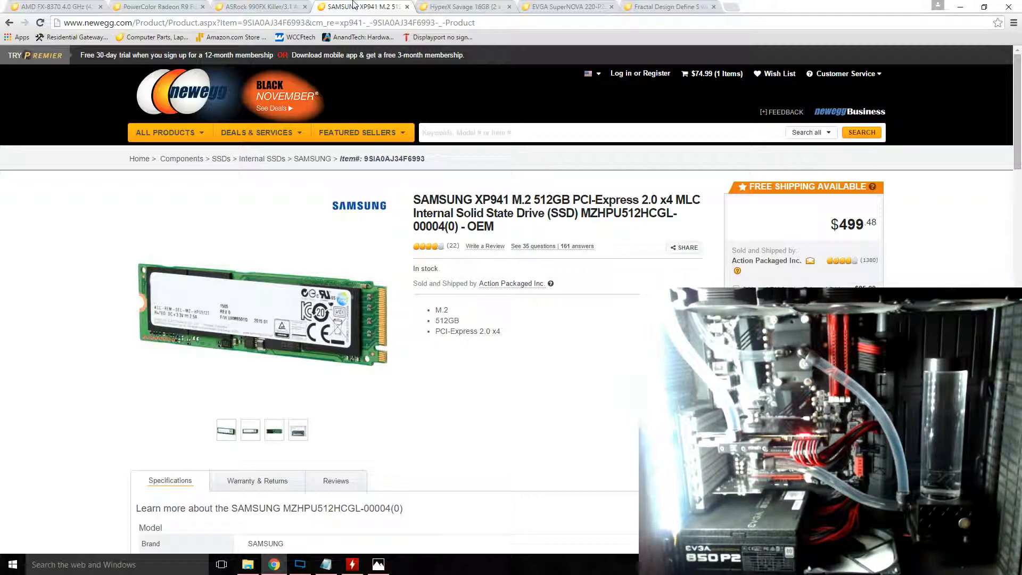
# Switch to the HyperX Savage 16GB (2 x 8GB) DDR3 2400 memory listing at $103.99
pyautogui.click(463, 6)
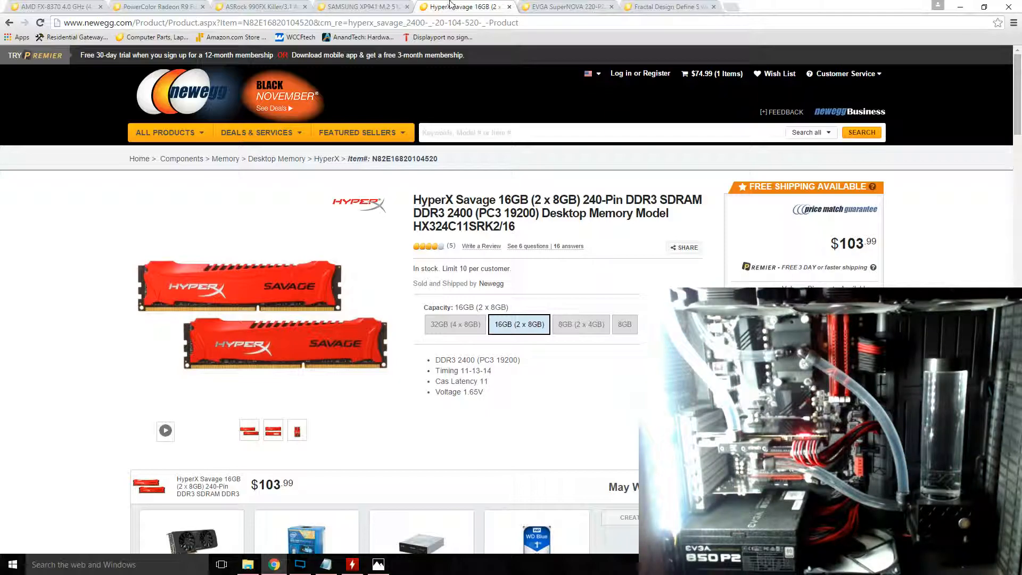
# Switch to the EVGA SuperNOVA 850 P2 850W power supply listing at $139.99
pyautogui.click(564, 7)
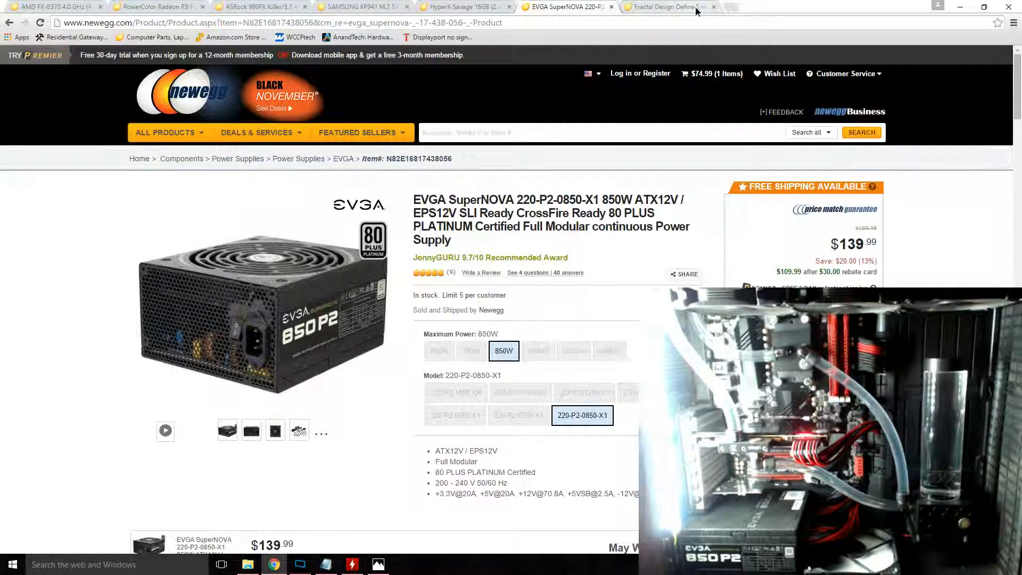
# Switch to the Fractal Design Define S with Window case listing at $89.99
pyautogui.click(664, 8)
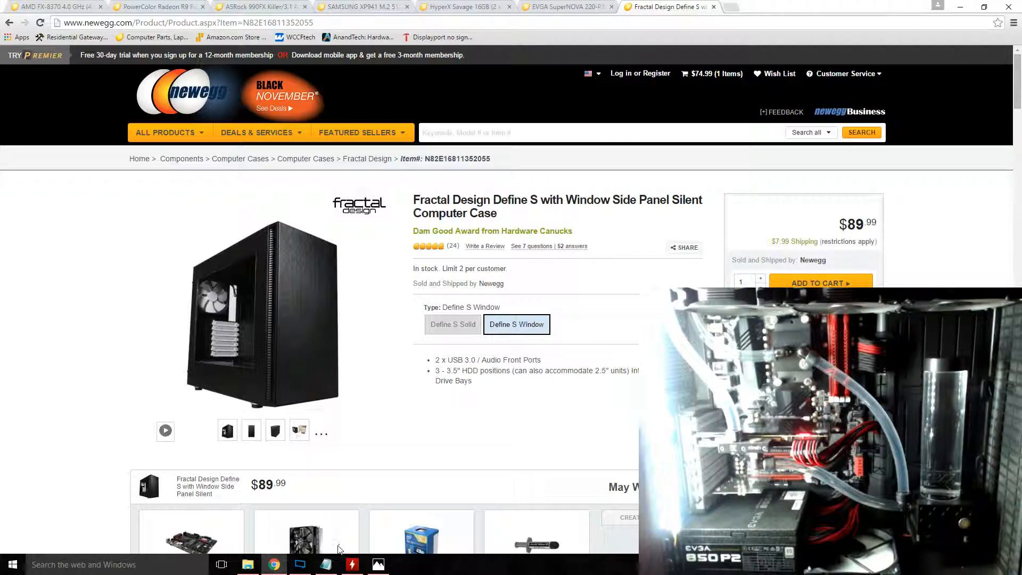
# Review HWMonitor sensor readings, then show the build photo beside the overclock notes
pyautogui.click(352, 564)
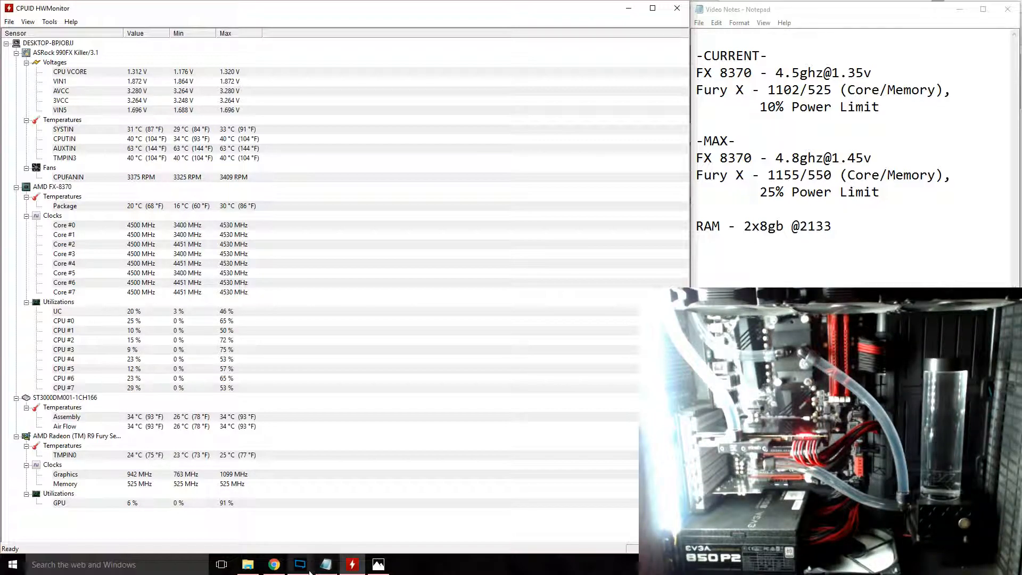
pyautogui.click(377, 564)
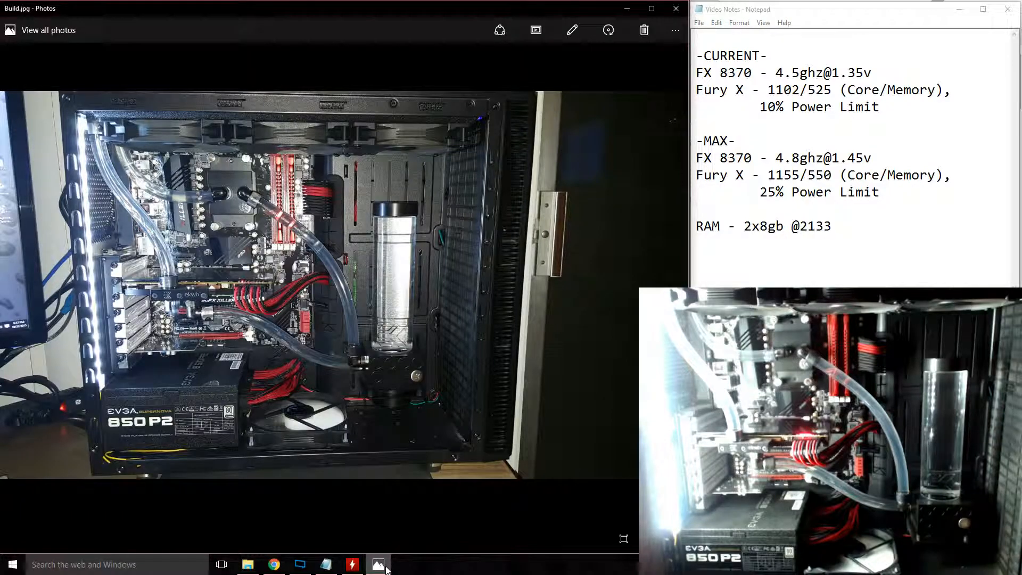